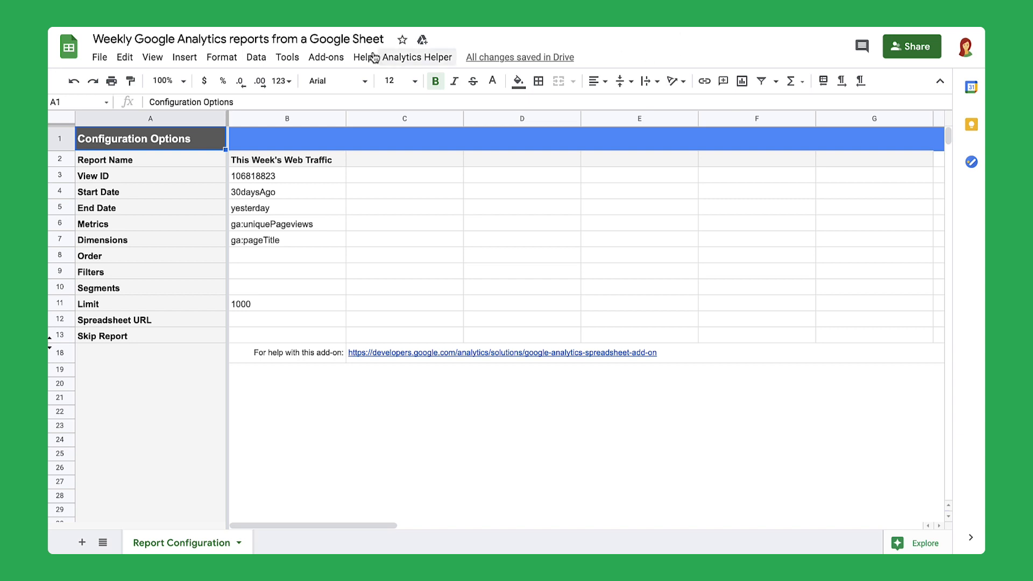
Reach the Google Analytics add-on's Create new report action from the Add-ons menu
click(325, 56)
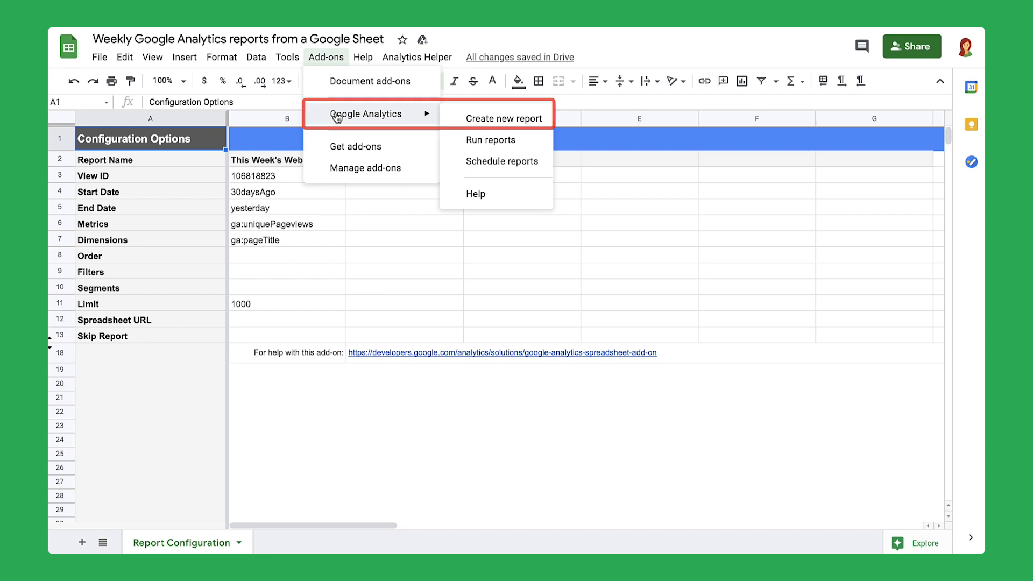
click(490, 140)
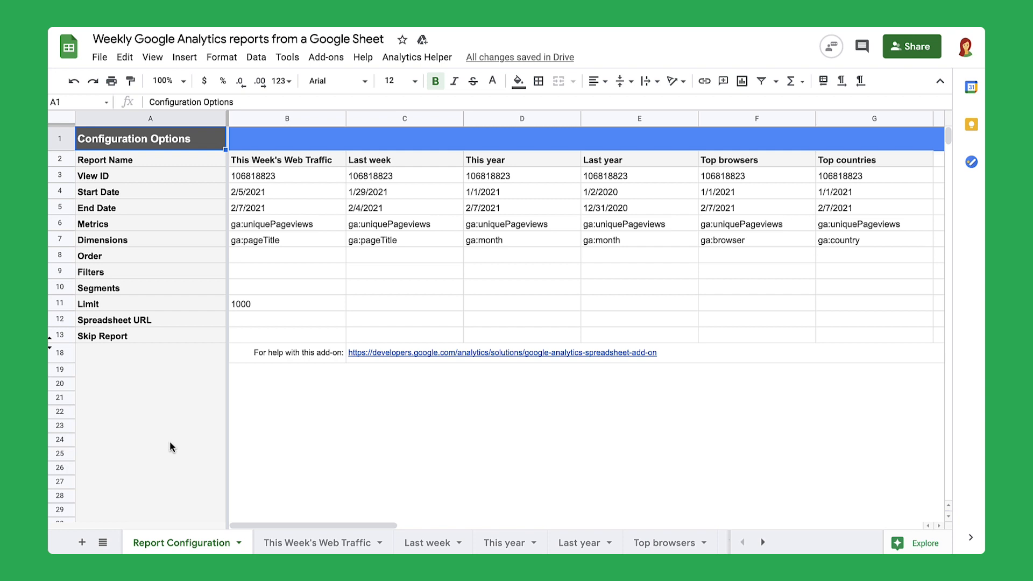
click(286, 159)
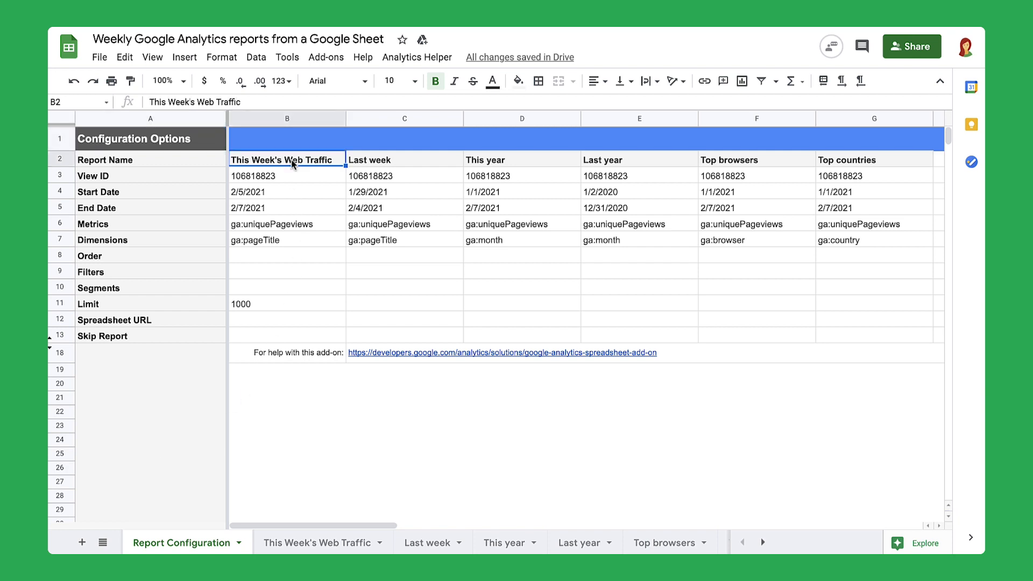
click(404, 159)
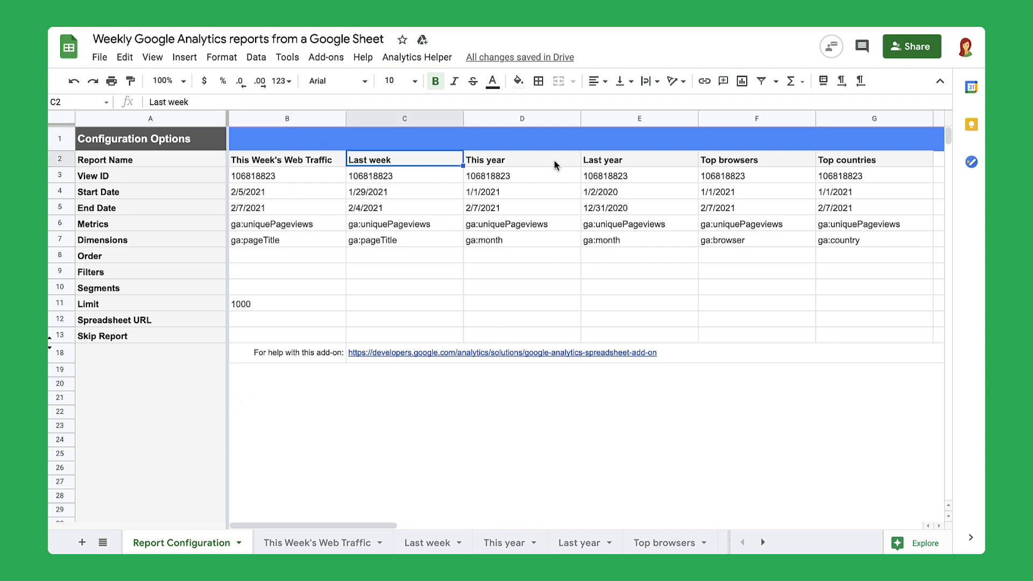
click(638, 160)
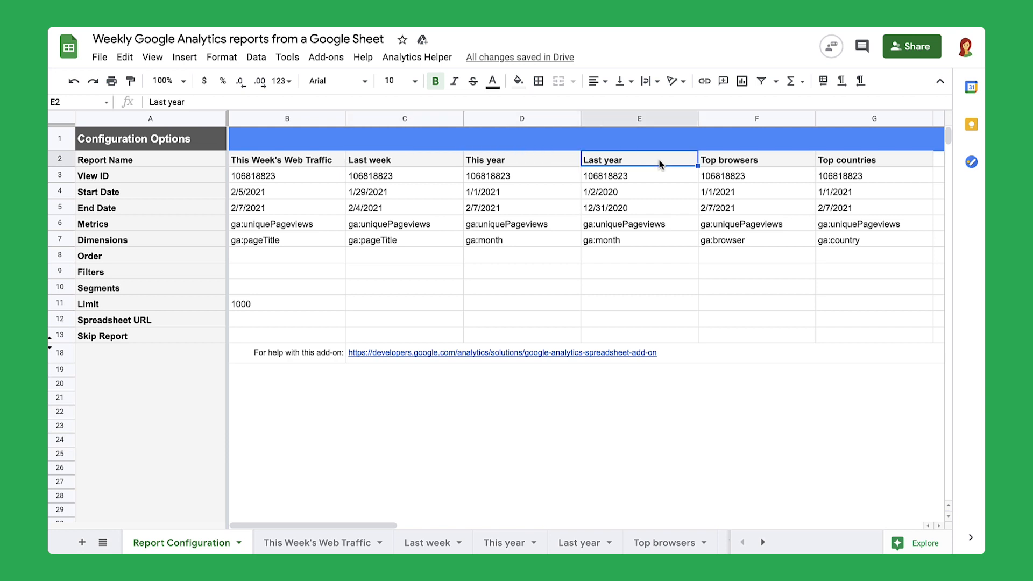
click(756, 158)
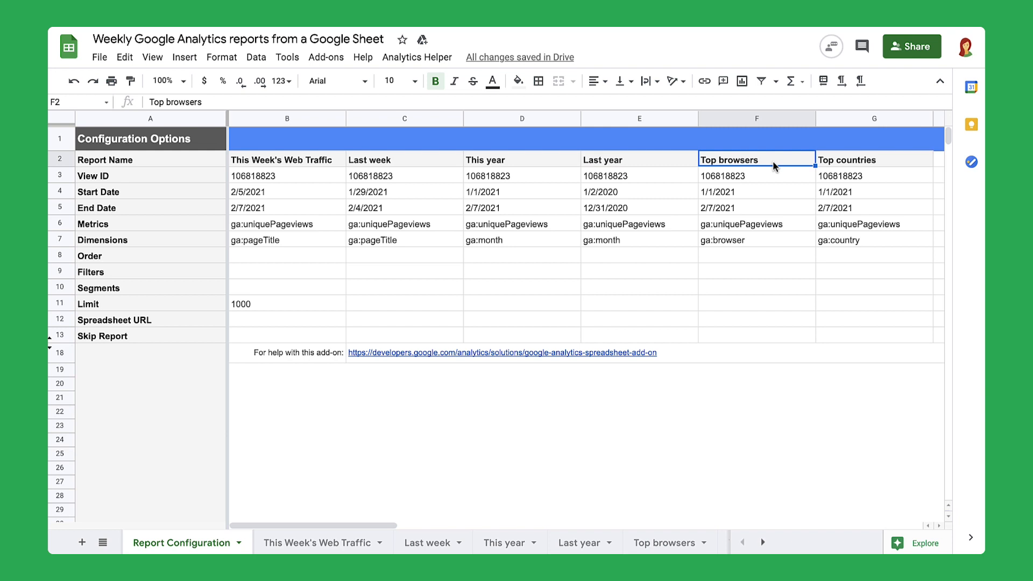
click(874, 159)
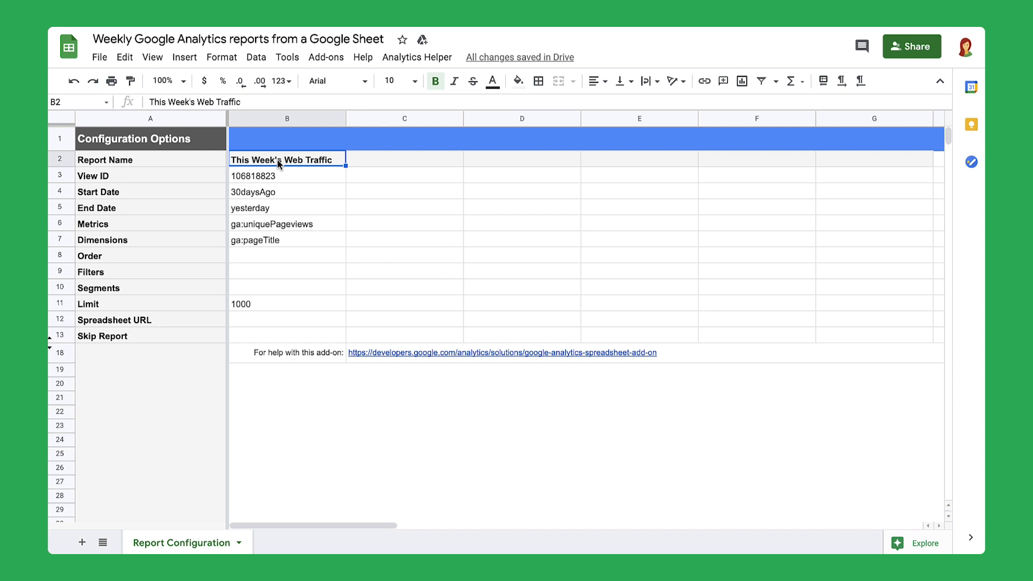
mouse_move(417, 58)
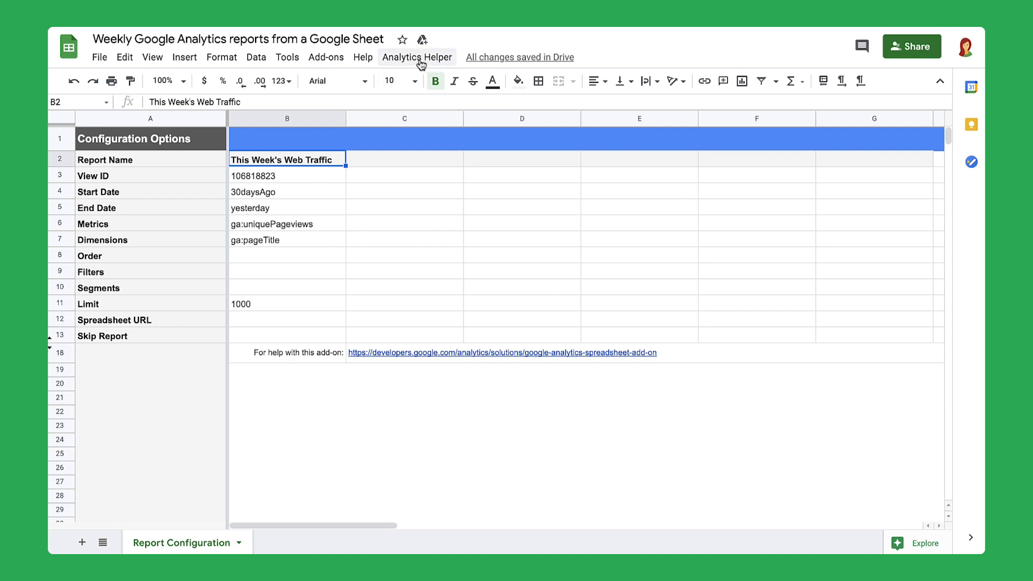
mouse_move(421, 65)
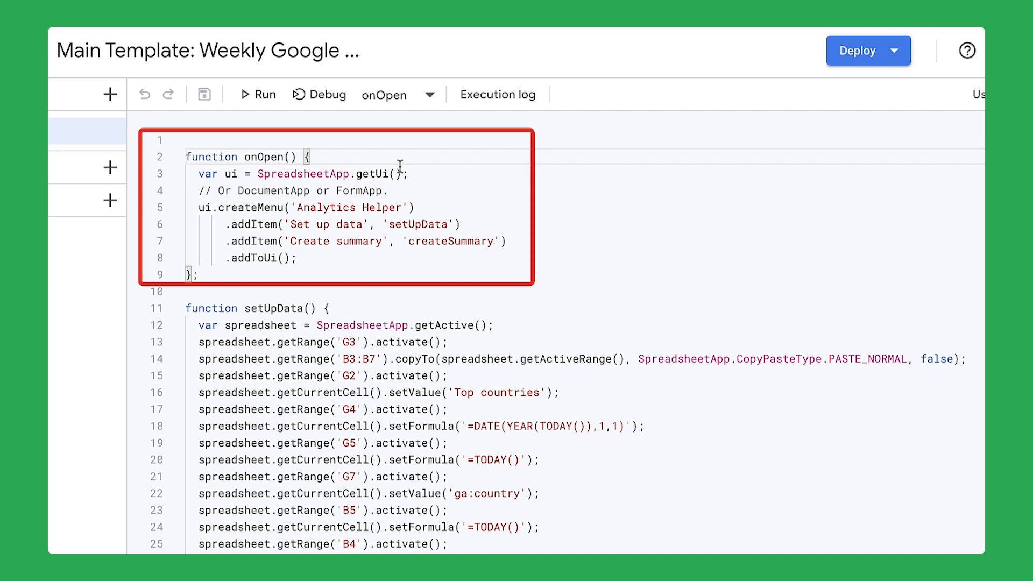
Highlight the createMenu call that builds the Analytics Helper menu in onOpen
double_click(250, 208)
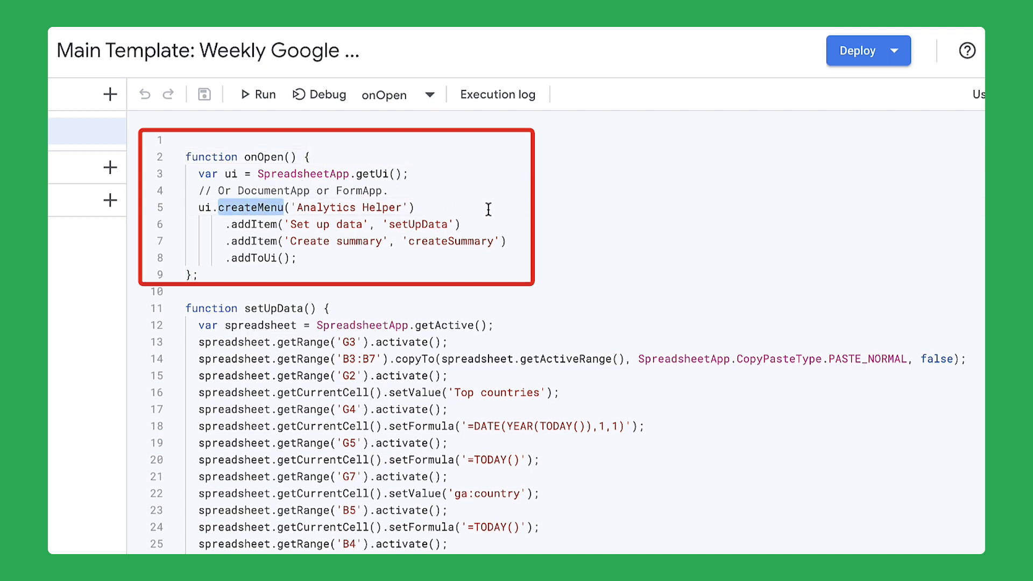
mouse_move(409, 206)
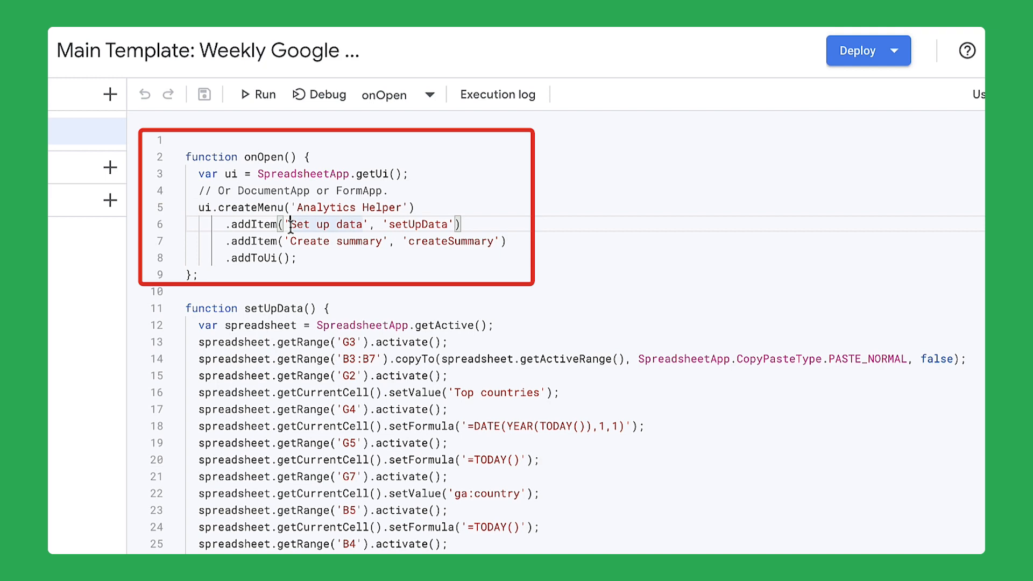
scroll(down, 3)
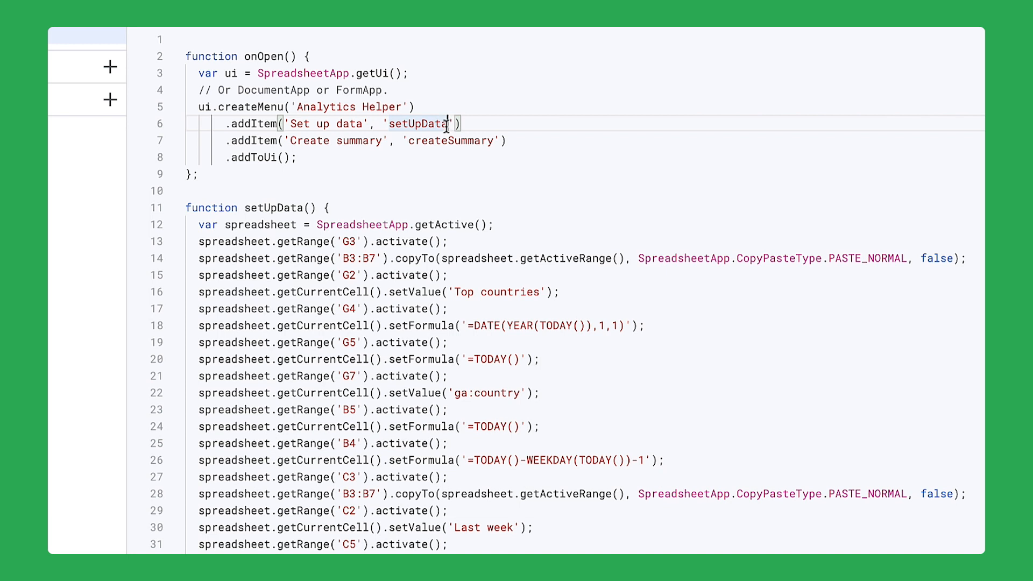
double_click(276, 208)
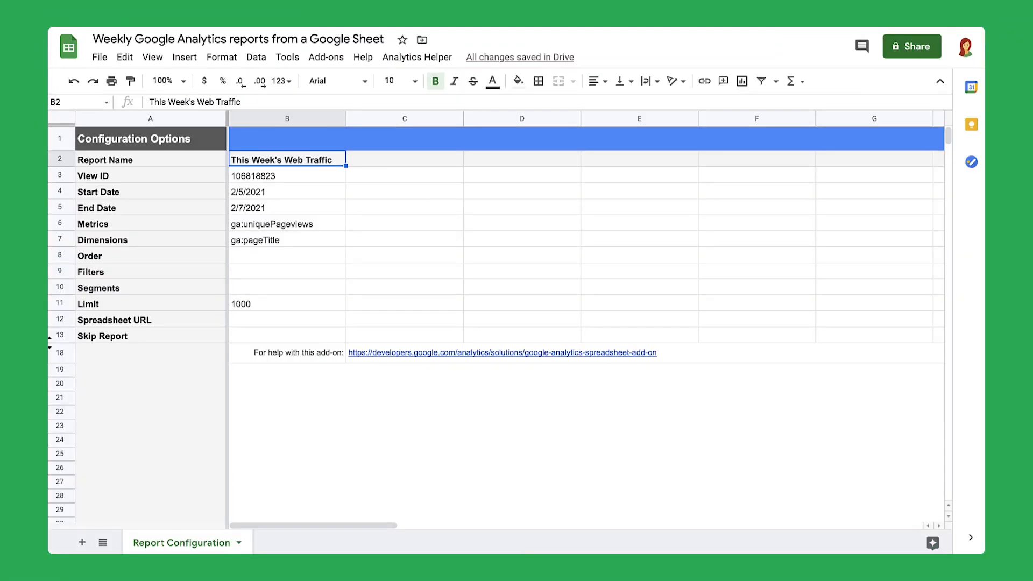
mouse_move(416, 57)
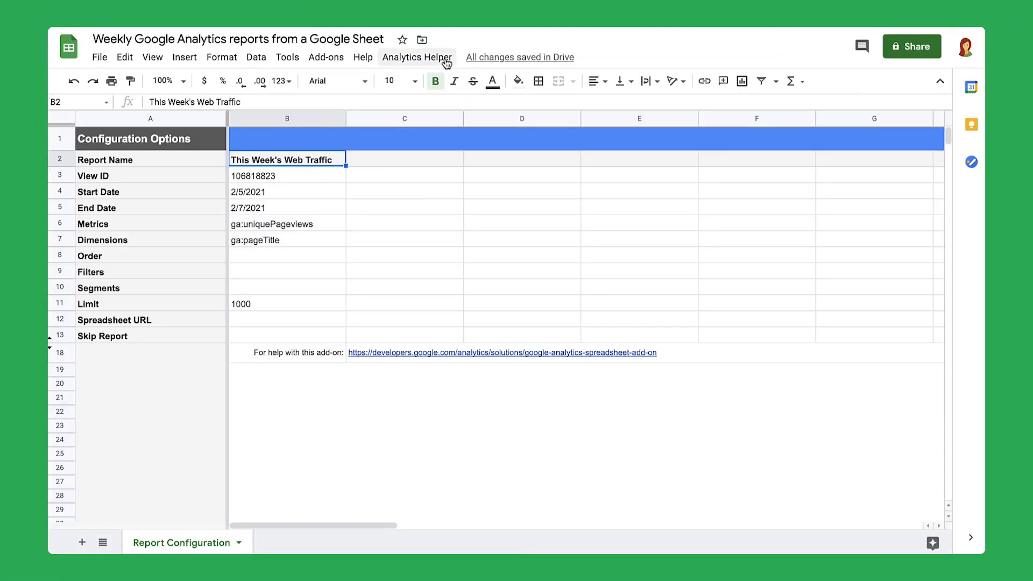
Authorize the attached Analytics Helper script when Sheets asks for permission
click(415, 57)
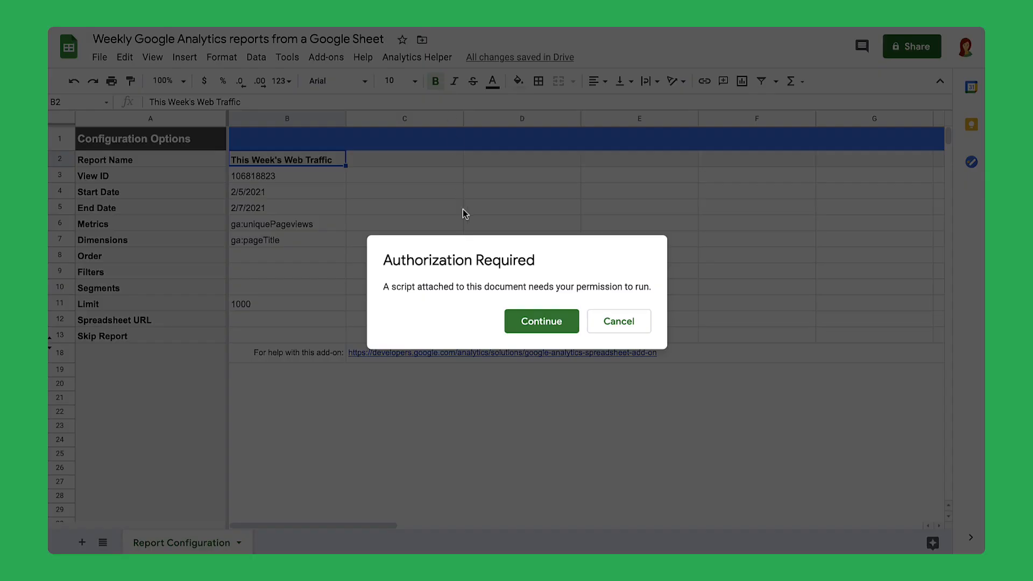
click(617, 320)
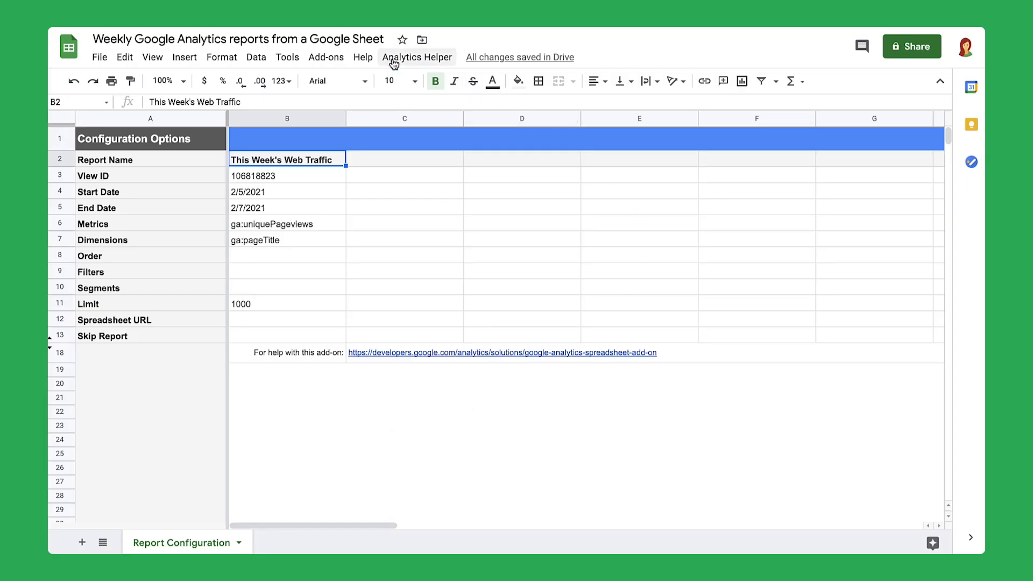
Run Analytics Helper > Set up data to add the Last week through Top countries reports
click(417, 56)
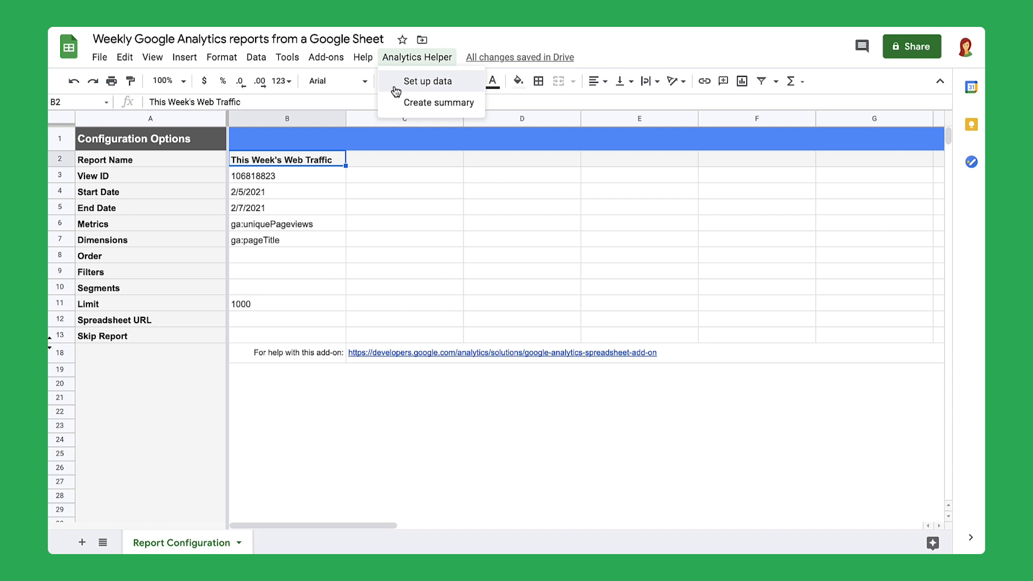
click(427, 80)
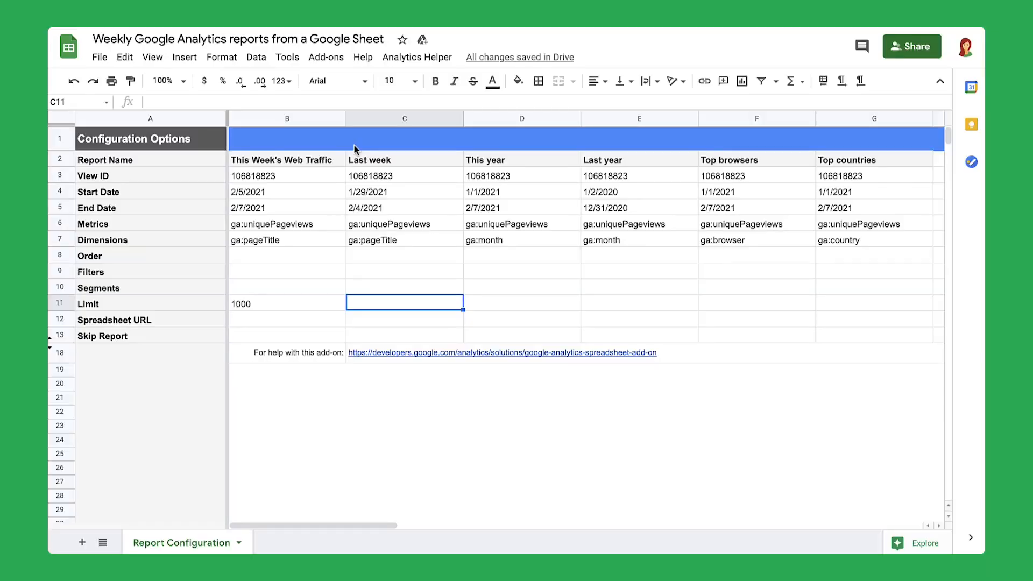
Run all six Google Analytics reports and move through the resulting report tabs
click(324, 56)
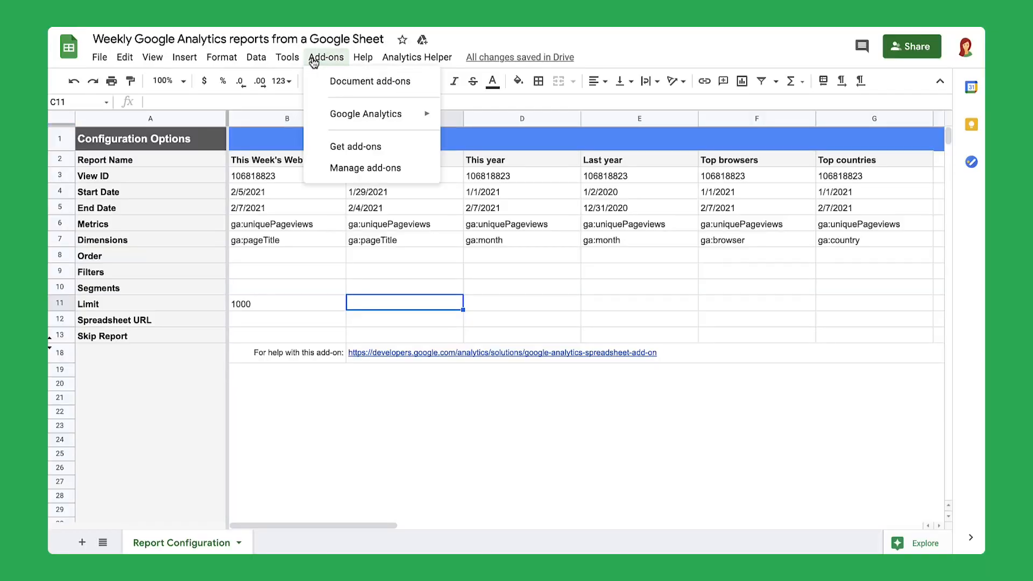
mouse_move(366, 114)
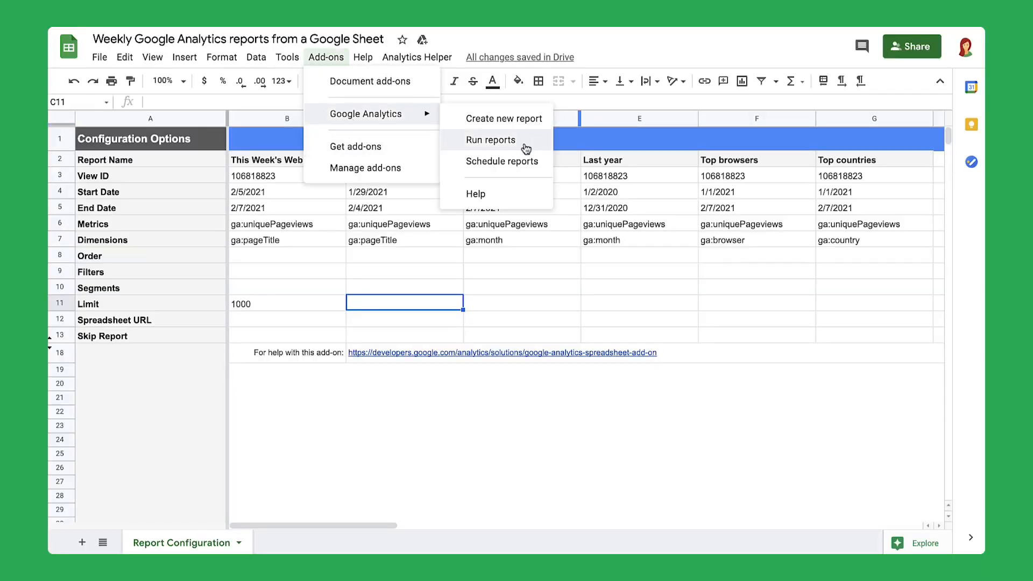
click(491, 140)
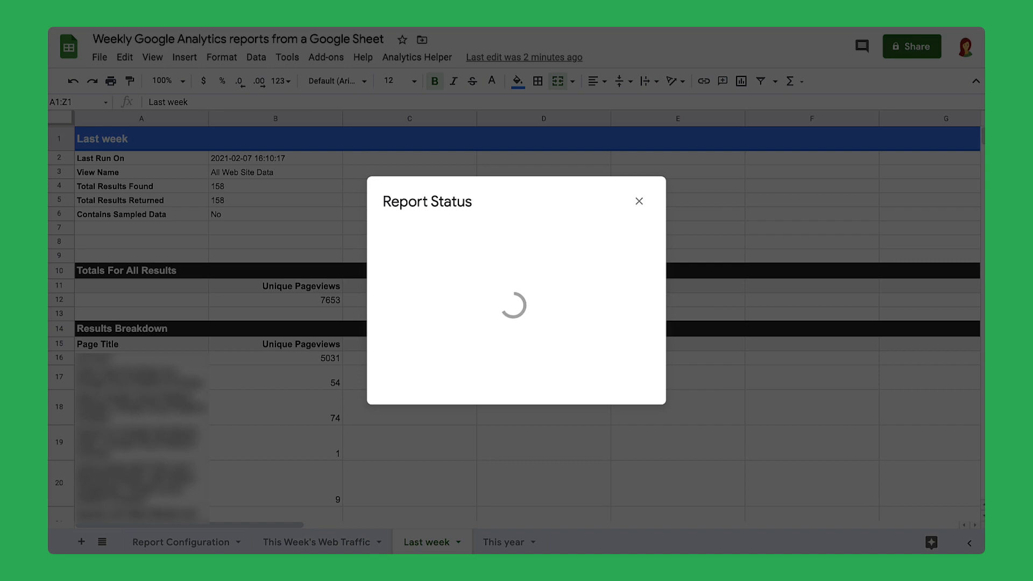
click(505, 541)
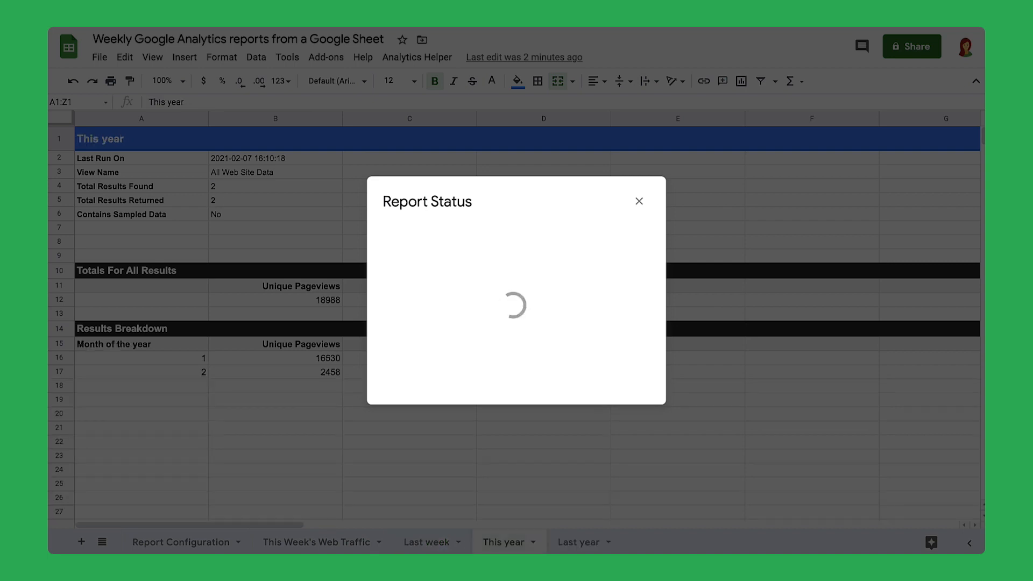
click(579, 542)
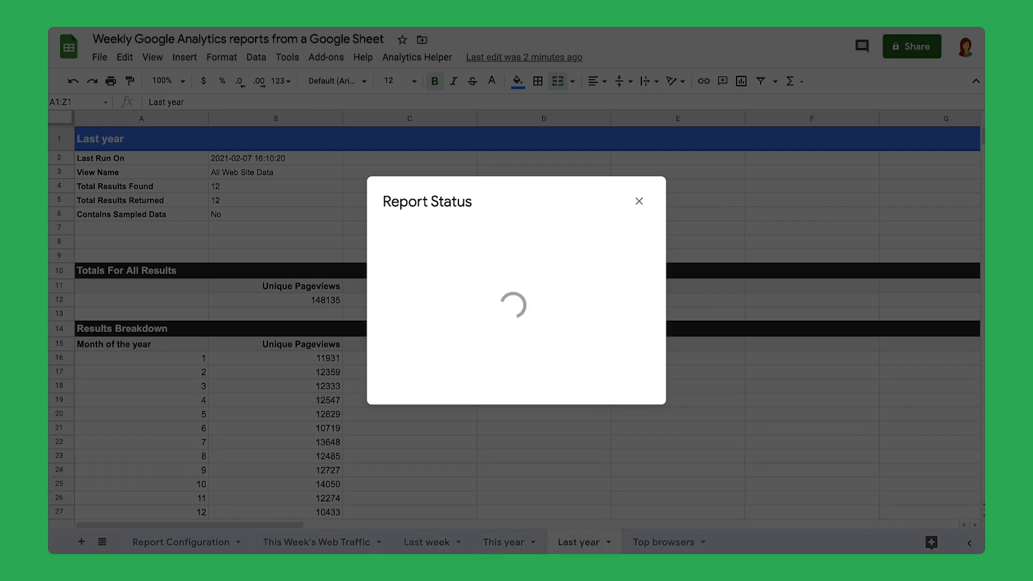